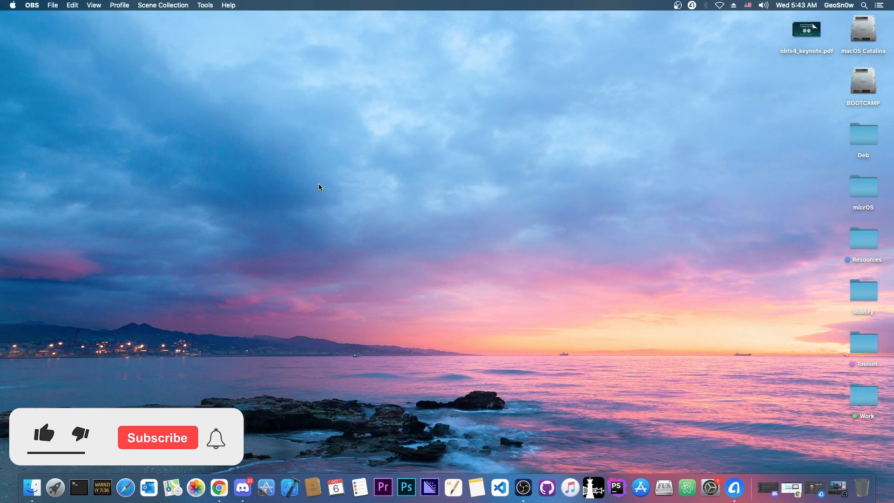
- Launch AnyTrans from the Dock so Device Manager shows the connected iPhone
left_click(44, 433)
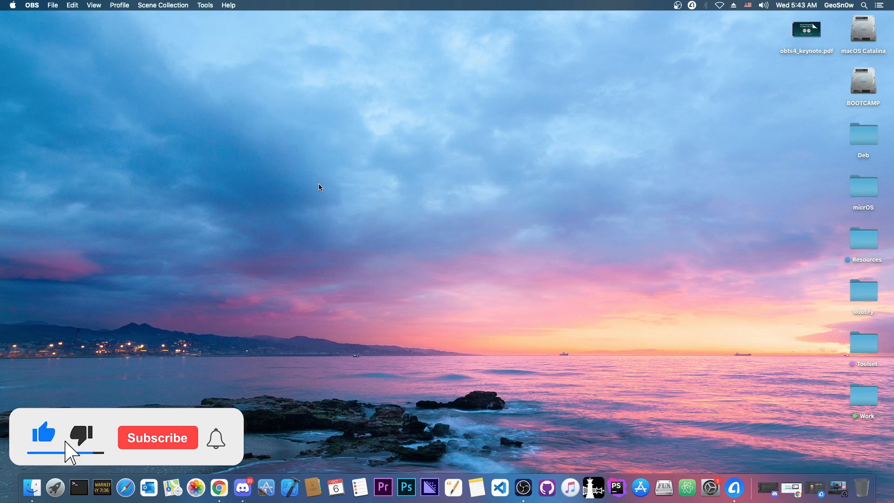
left_click(158, 438)
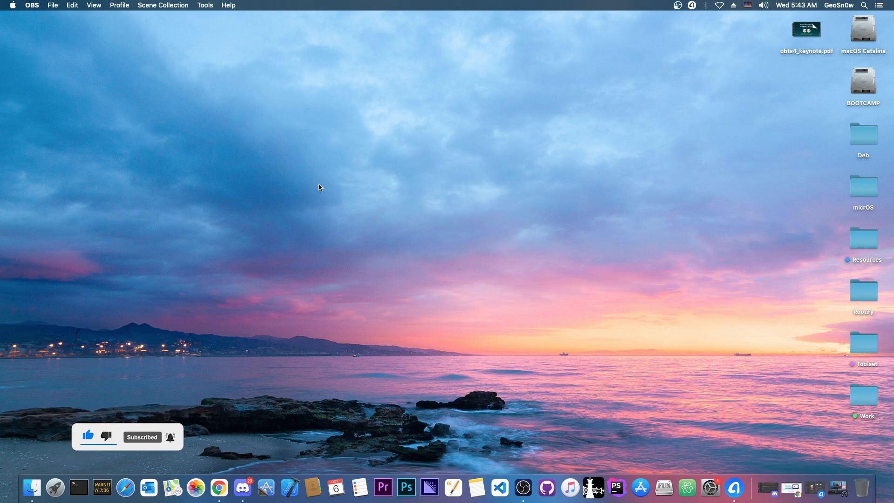
left_click(752, 488)
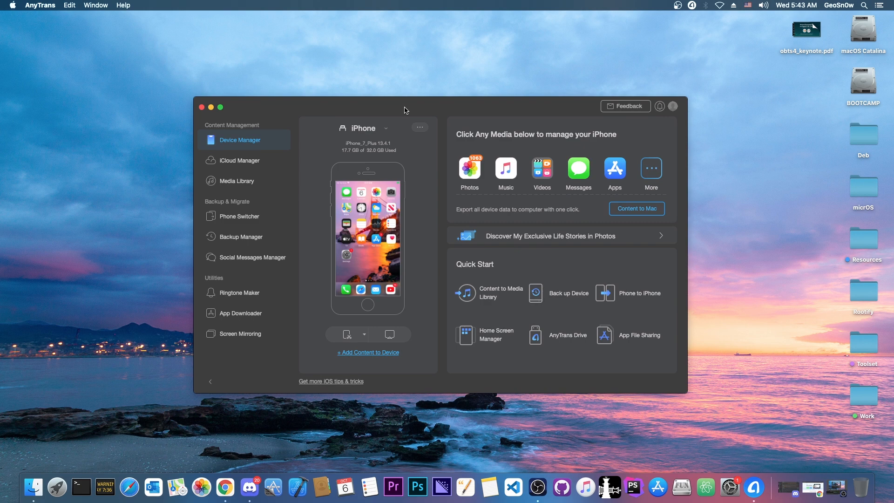
left_click(239, 216)
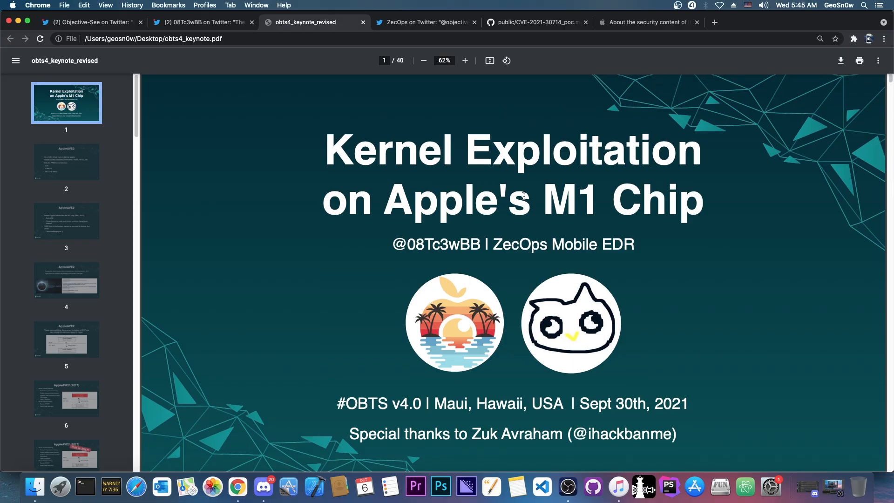
- Show the kernel exploitation tweet and keynote slides, then the CVE-2021-30714_poc.m source
left_click(89, 22)
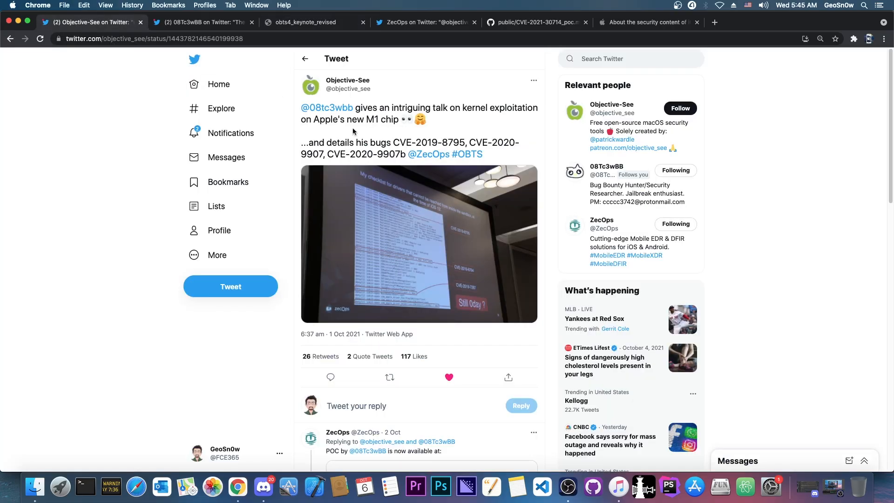
left_click(308, 22)
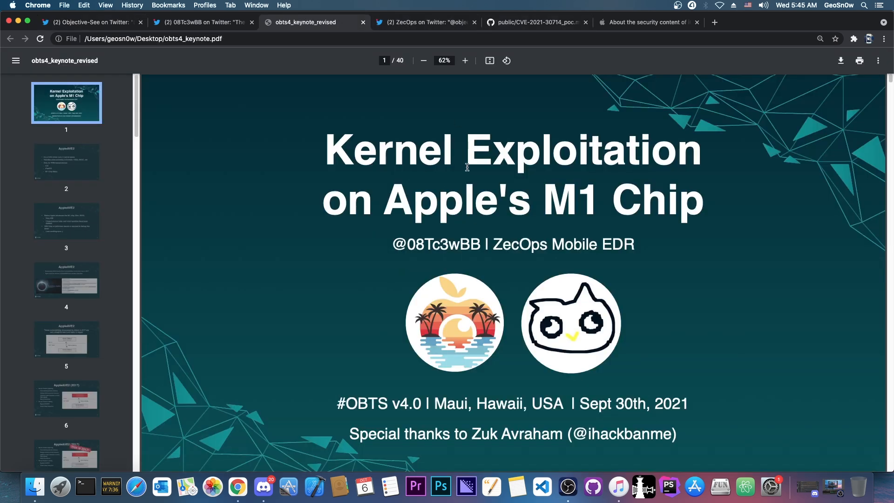
scroll("down", 3)
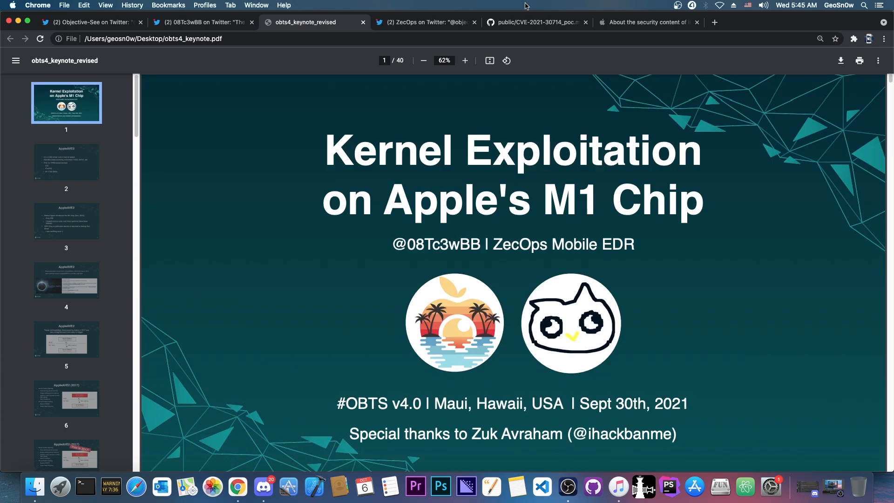
left_click(533, 22)
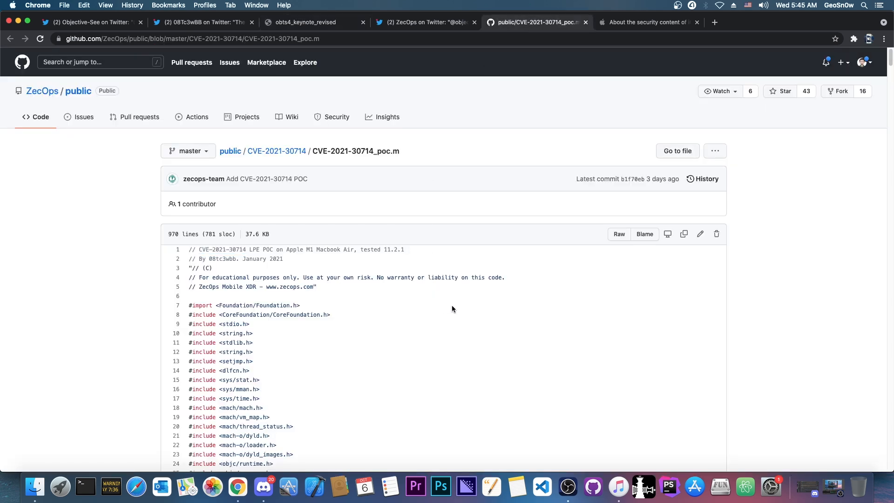
mouse_move(312, 287)
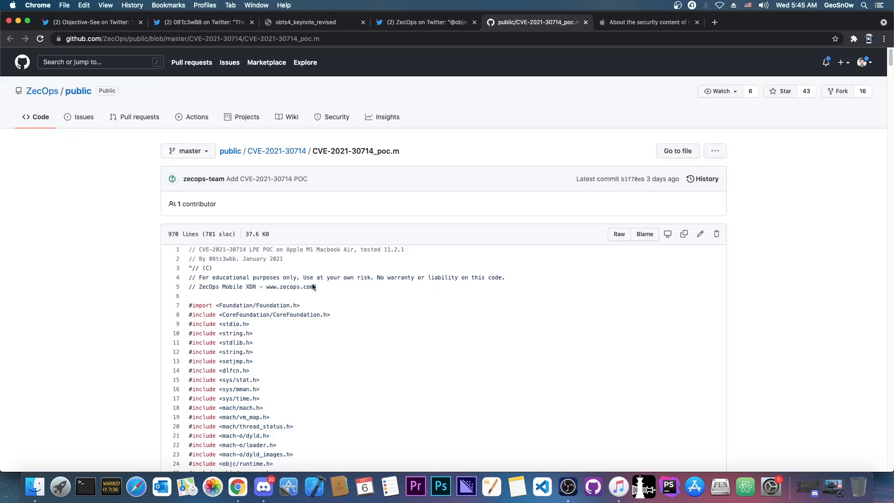
- View Apple's iOS 14.6 security notes, scrolling to the AVEVideoEncoder entry and back
left_click(648, 23)
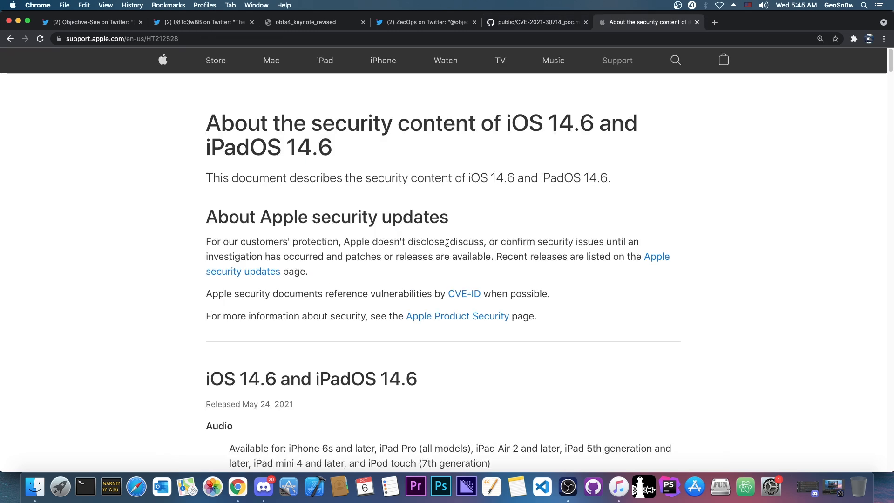
scroll("down", 3)
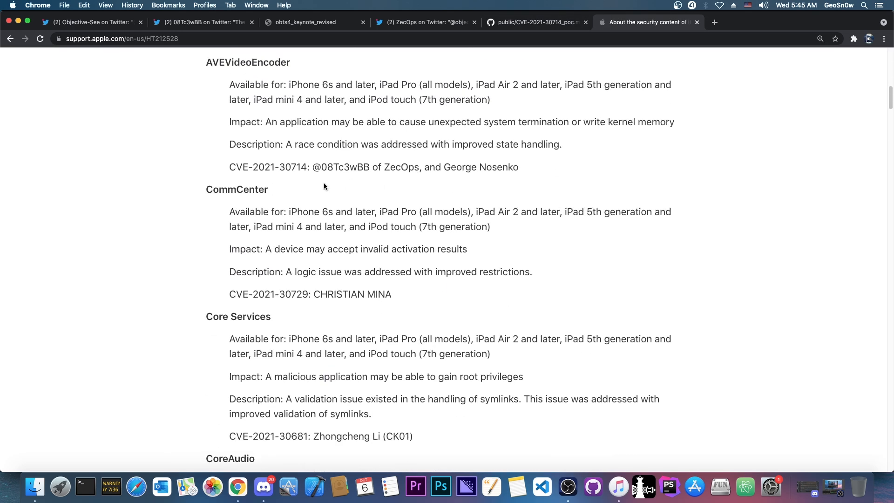
scroll("up", 3)
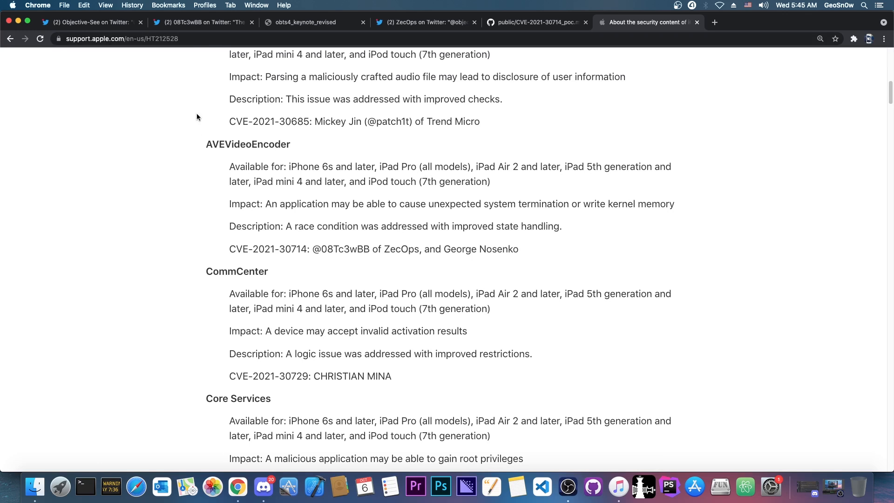
mouse_move(243, 154)
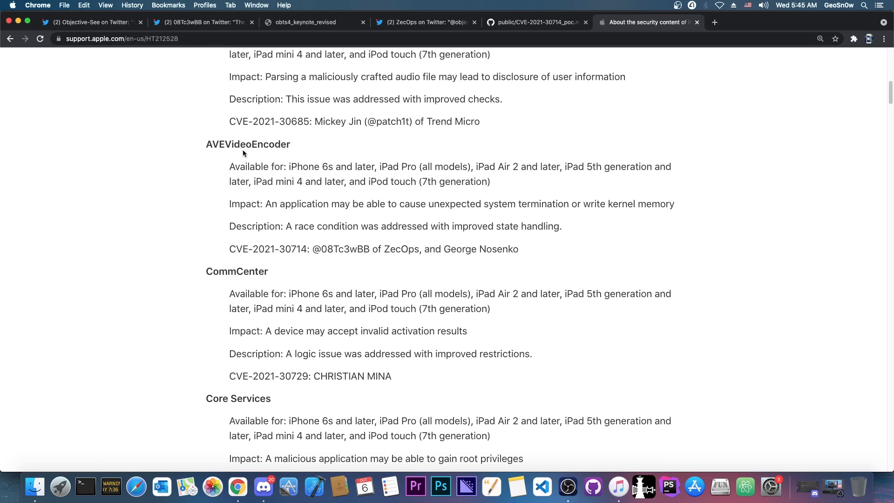
mouse_move(292, 216)
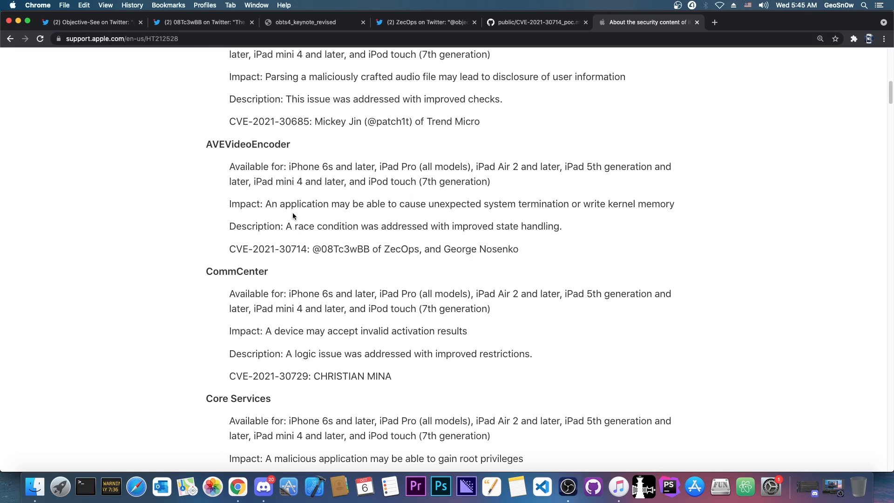
mouse_move(503, 214)
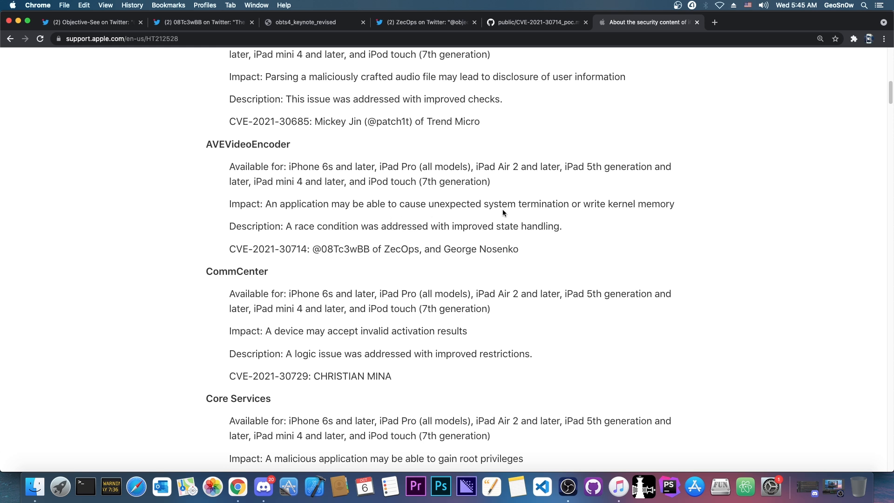
mouse_move(540, 208)
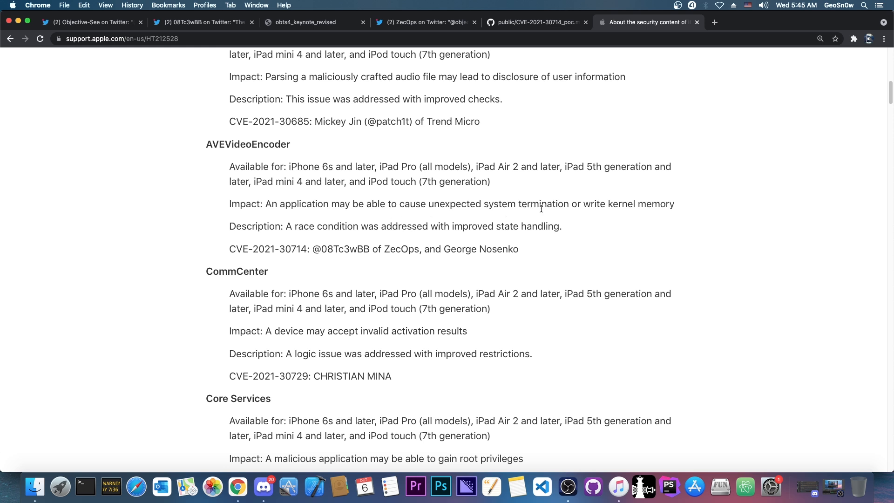
scroll("up", 3)
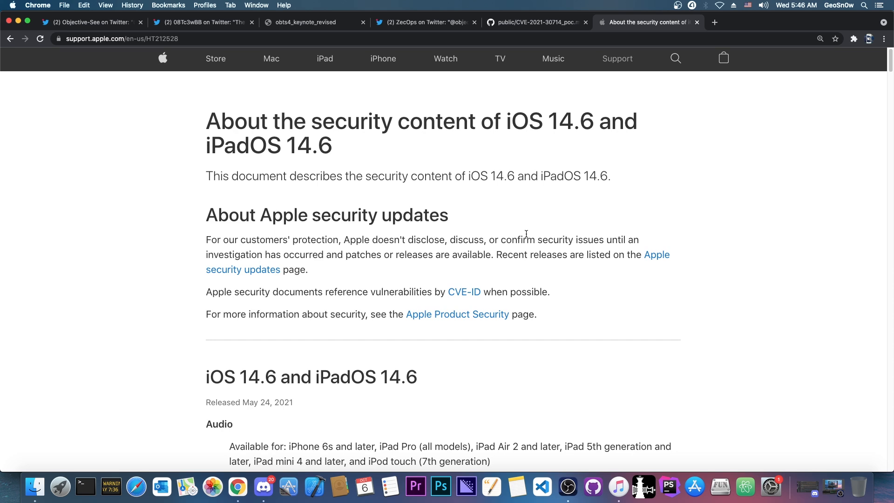
scroll("down", 3)
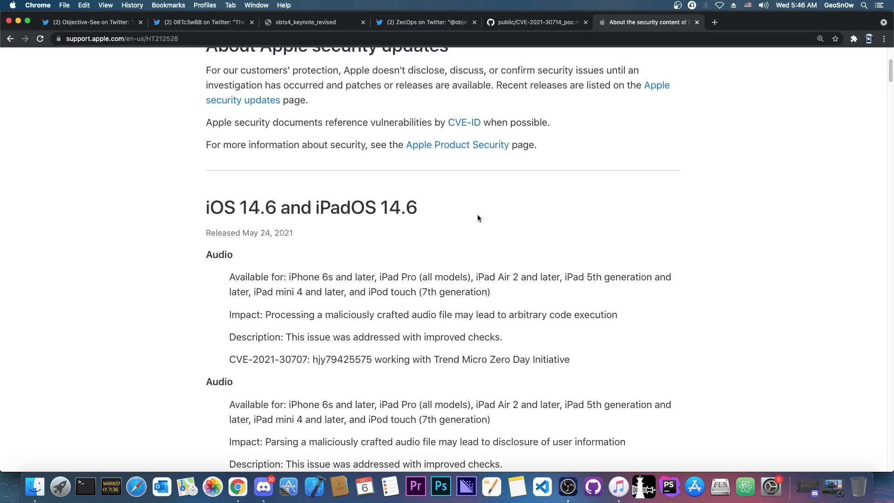
scroll("up", 3)
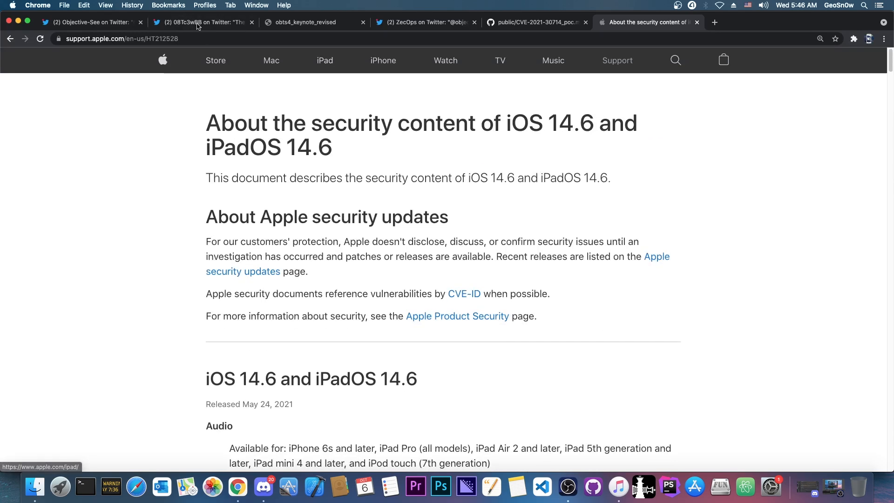
- Revisit the CVE-2021-30714_poc.m source on GitHub and scroll through the code
left_click(534, 22)
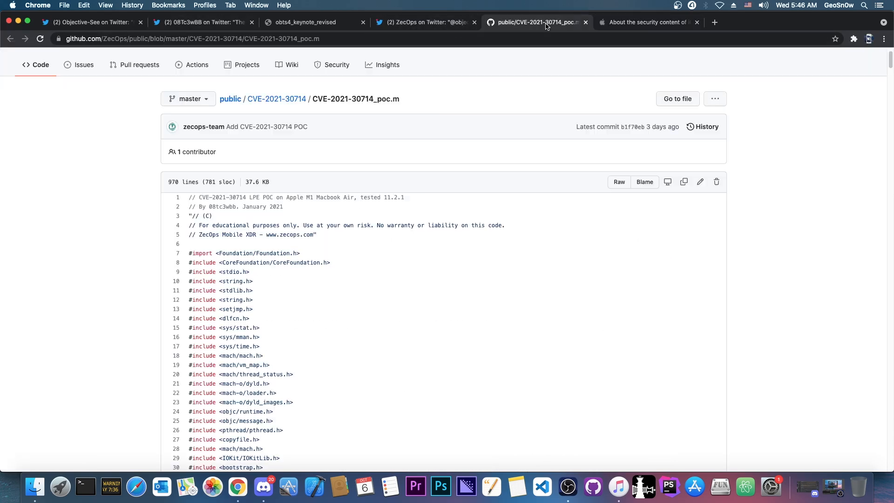
scroll("down", 3)
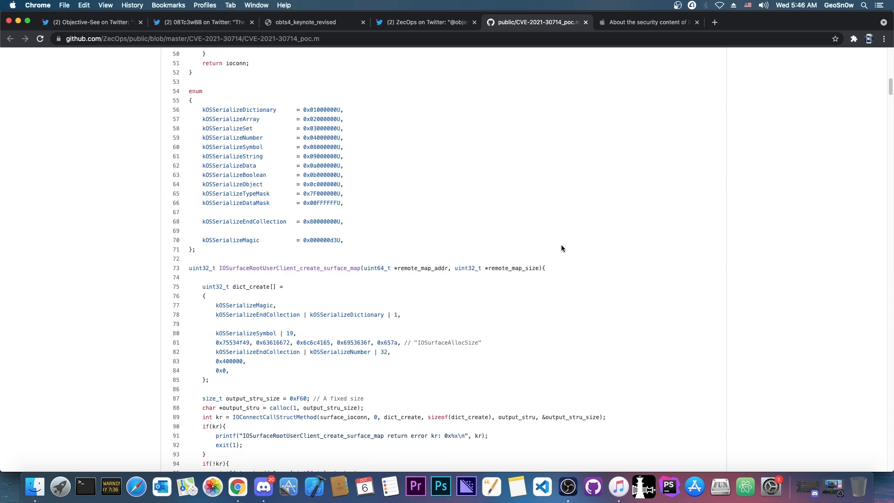
scroll("up", 3)
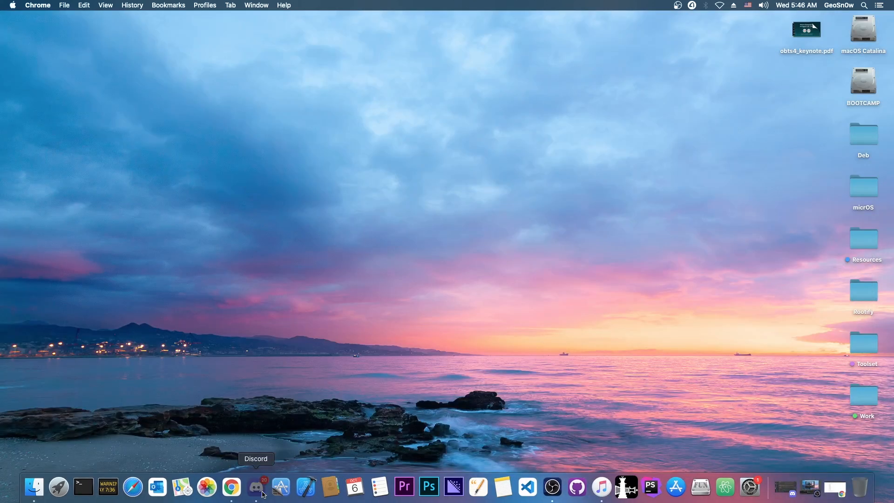
- Show Discord's Sileo/Taurine/Odyssey announcements channel, then close it to reveal the desktop
left_click(256, 486)
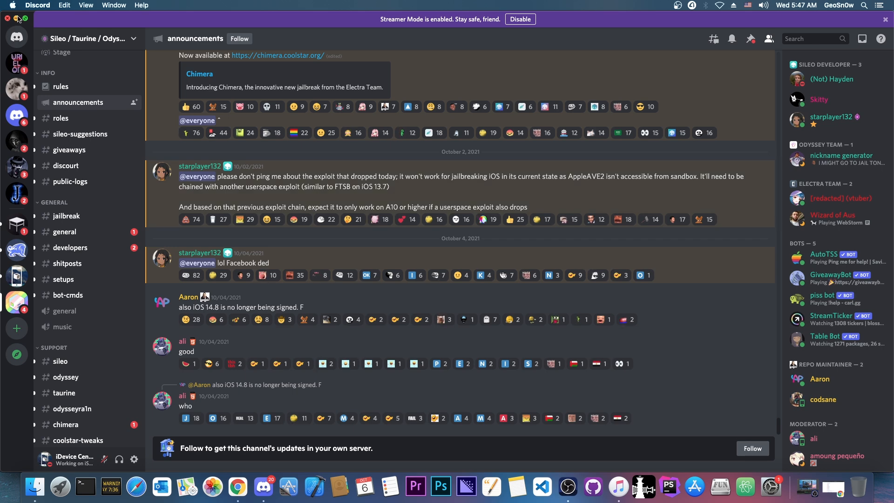
left_click(17, 19)
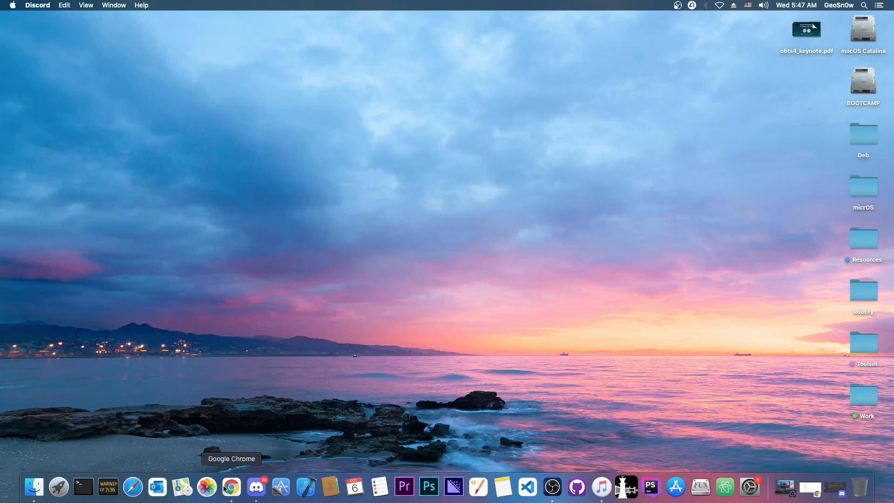
- Revisit the 08Tc3wBB tweet, PoC source and Apple notes, ending on keynote slide 4
left_click(231, 486)
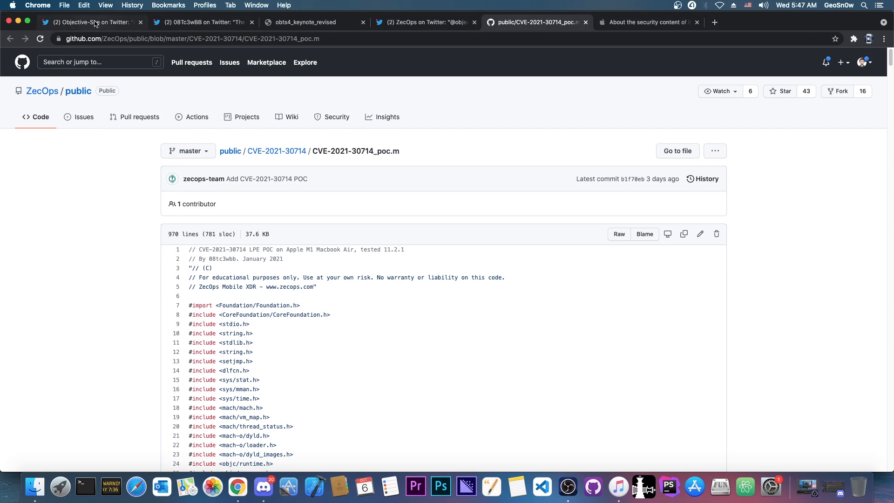
left_click(203, 22)
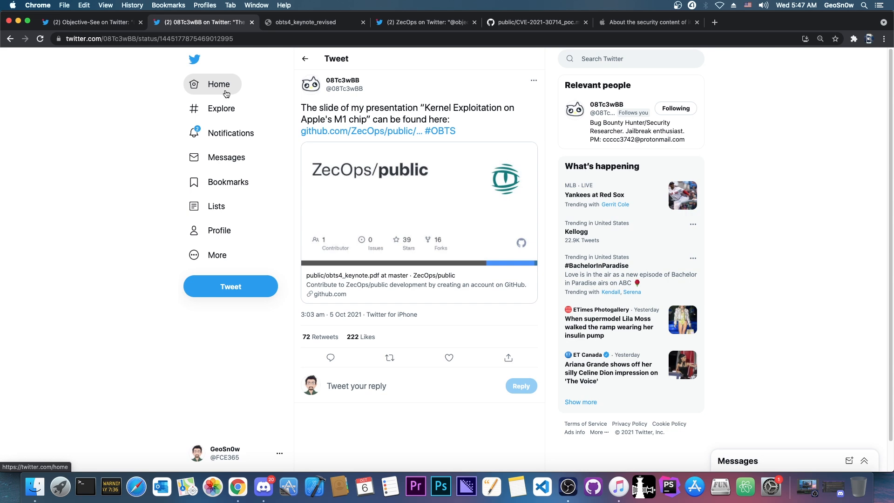
left_click(533, 22)
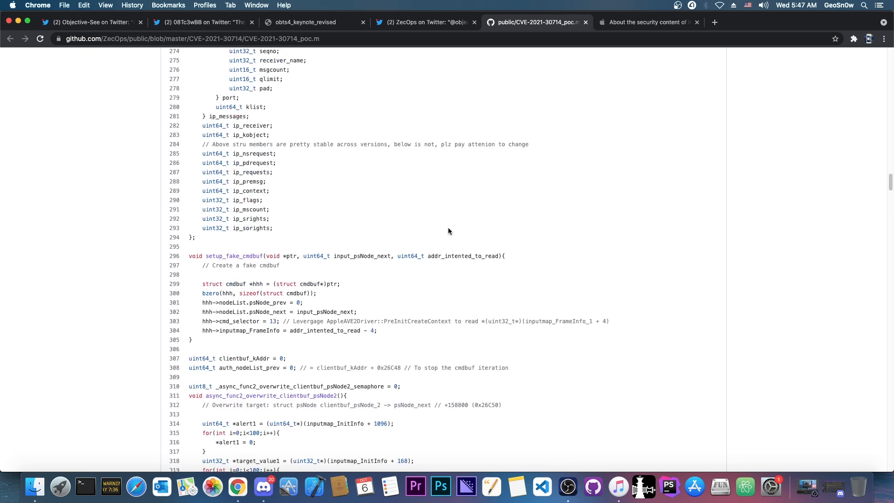
scroll("up", 3)
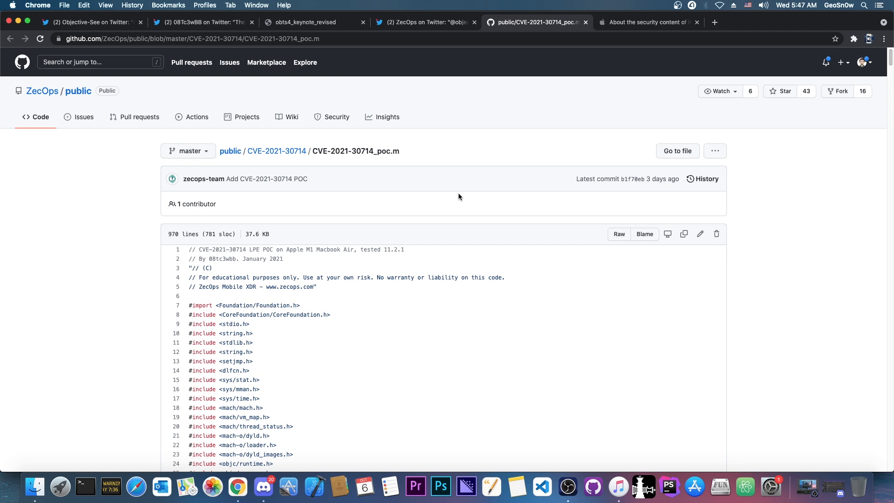
mouse_move(463, 194)
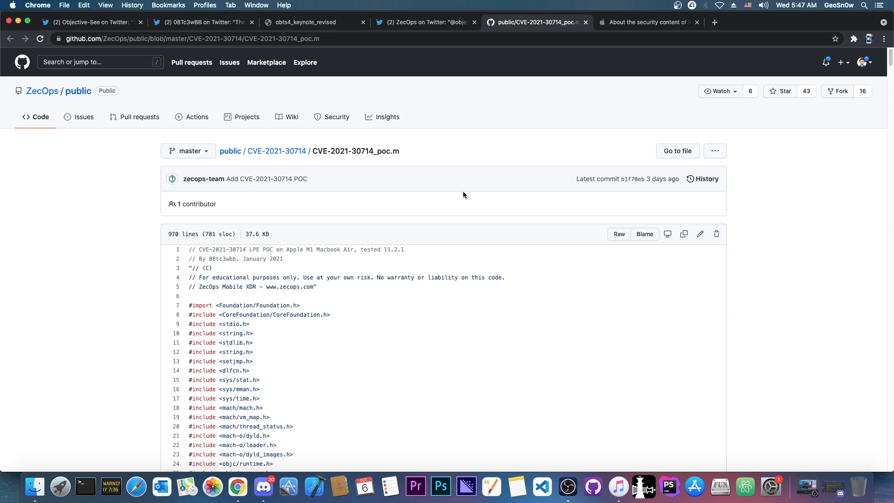
mouse_move(257, 252)
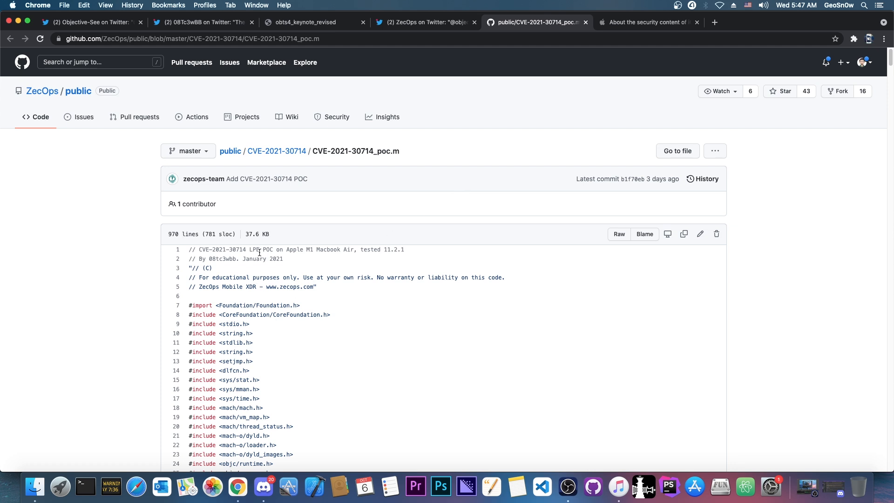
left_click(648, 22)
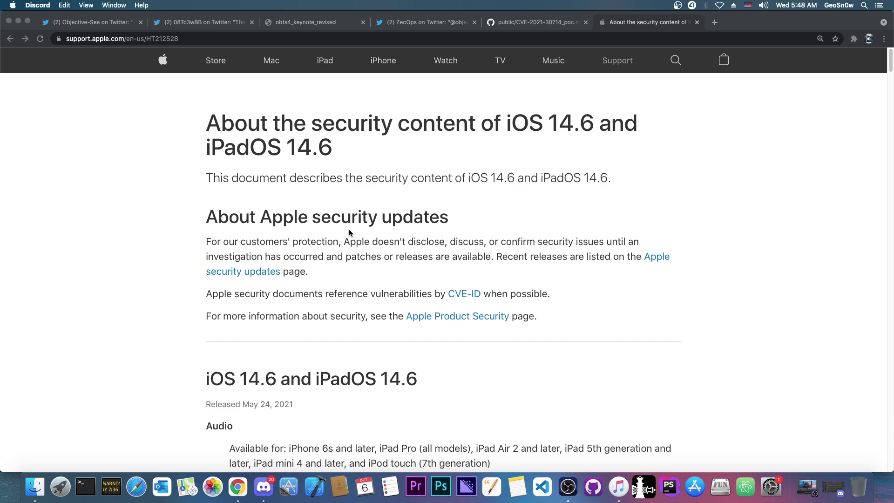
left_click(313, 22)
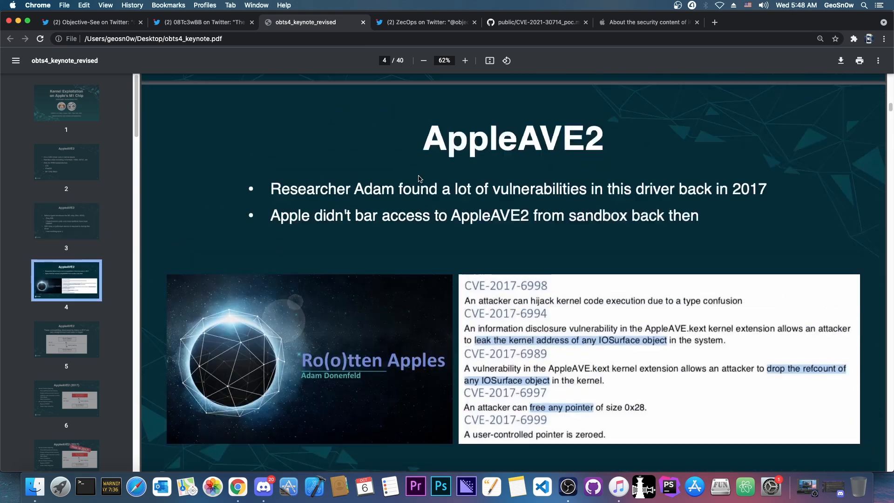
- Page through the keynote slides, jumping back to slide 2, then show the Objective-See tweet
scroll("down", 3)
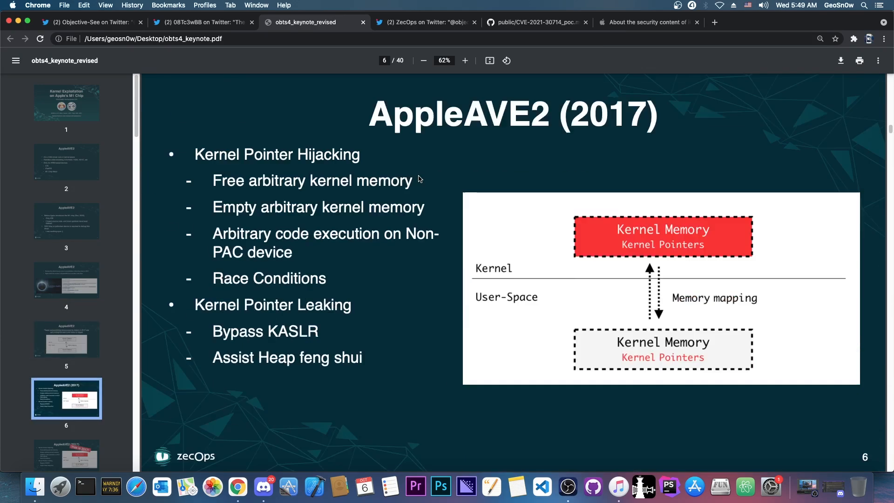
scroll("down", 3)
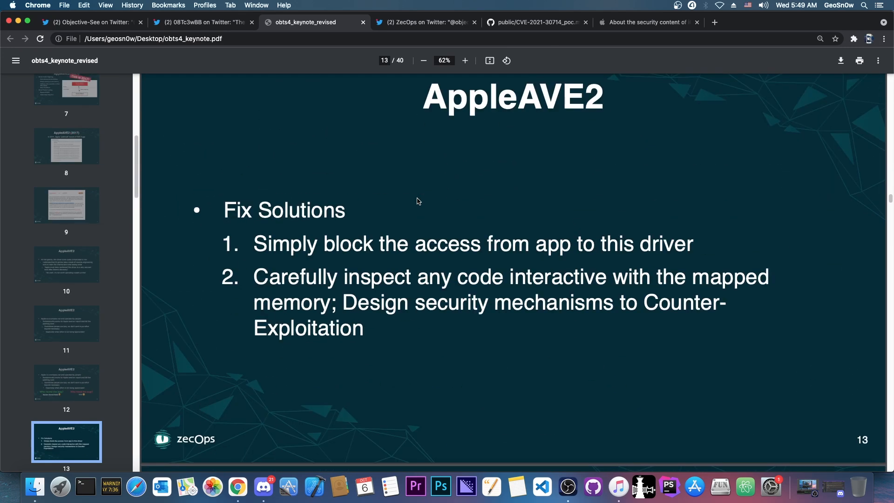
left_click(66, 162)
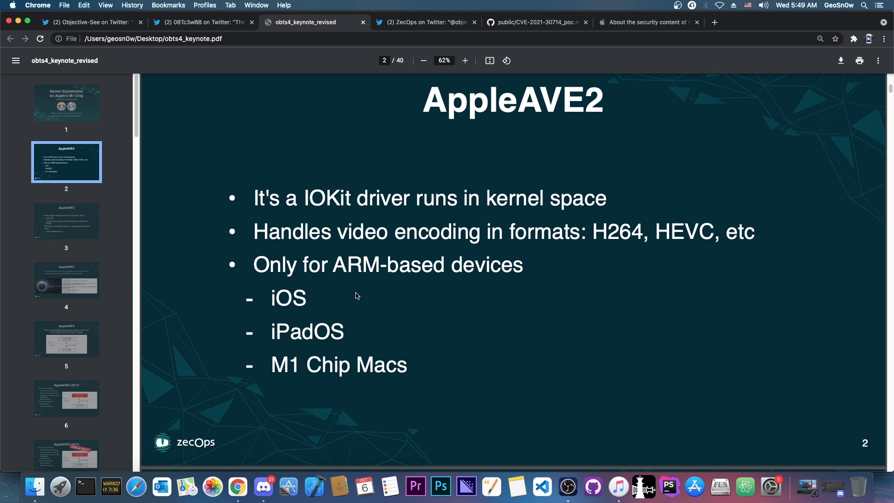
scroll("down", 3)
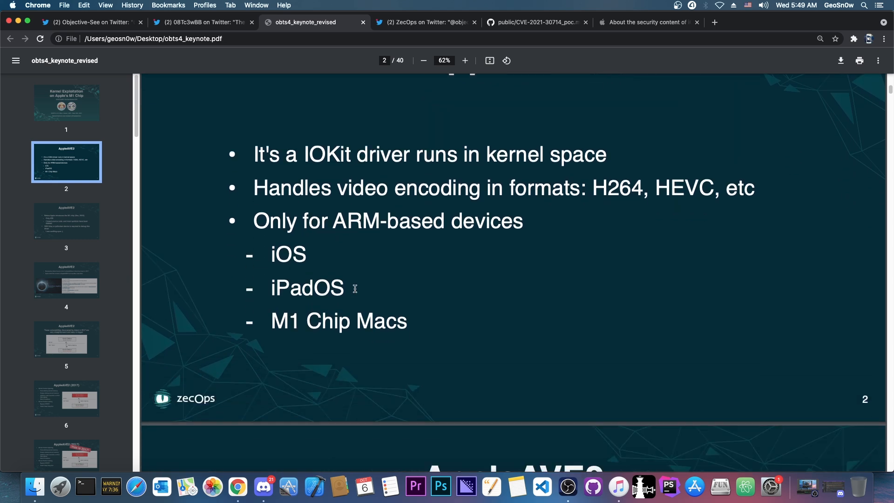
scroll("down", 3)
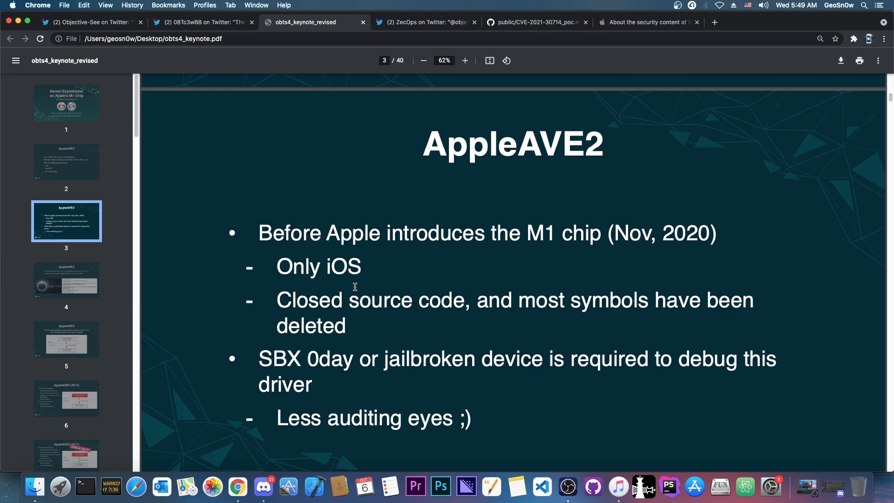
scroll("down", 3)
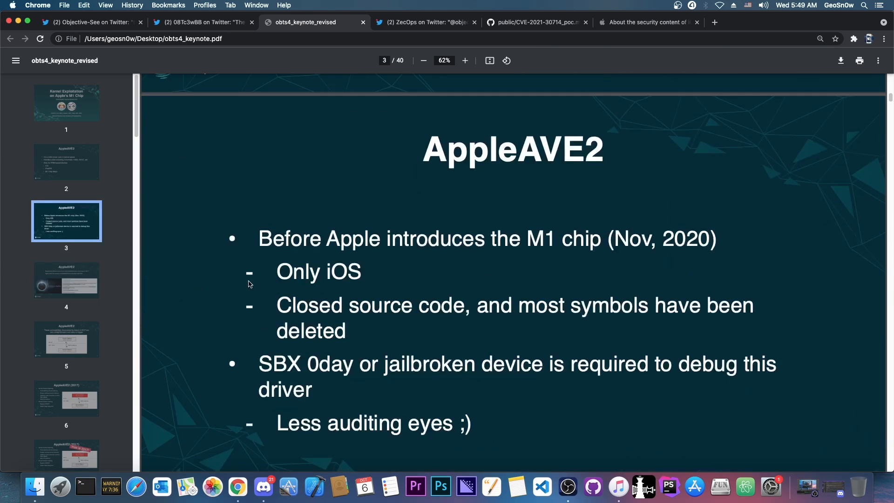
mouse_move(90, 10)
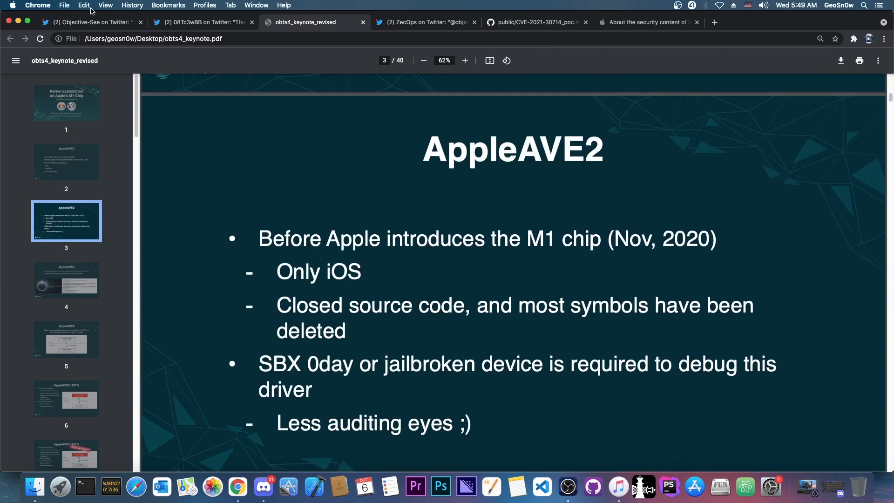
left_click(91, 21)
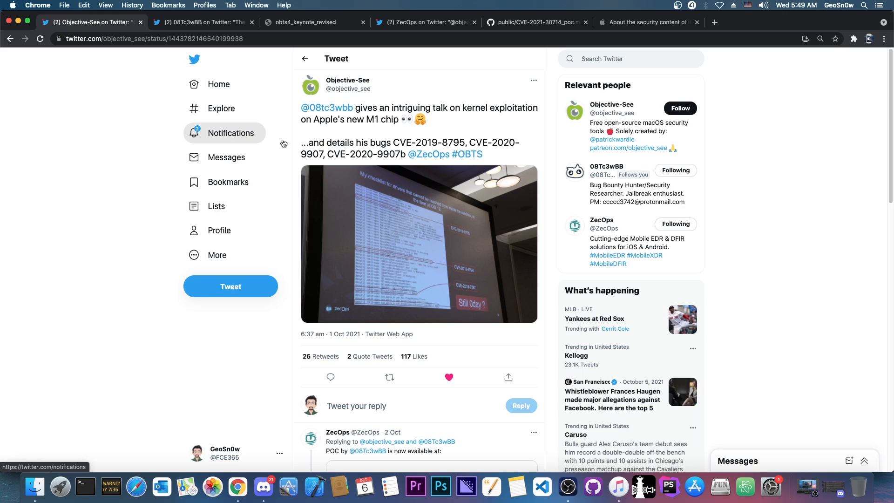
- Reopen the PoC source and scroll past the #include lines to Open_IOKit_service
left_click(536, 22)
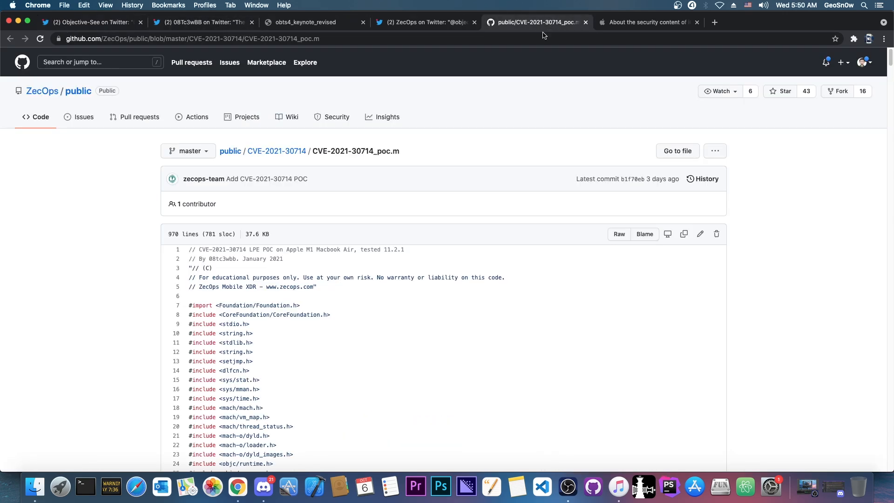
scroll("down", 3)
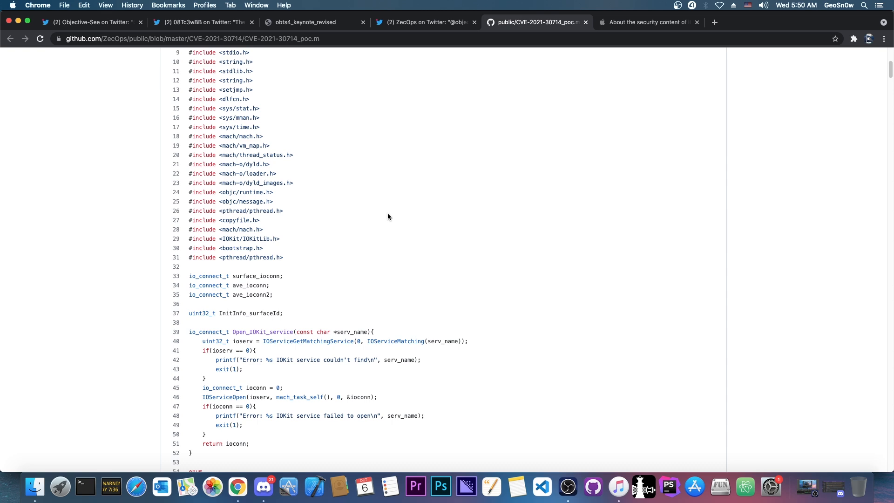
mouse_move(409, 210)
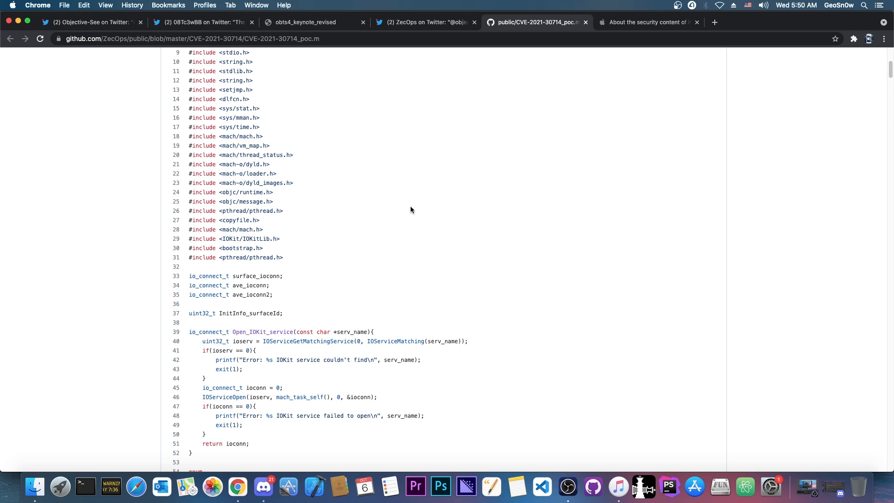
scroll("up", 3)
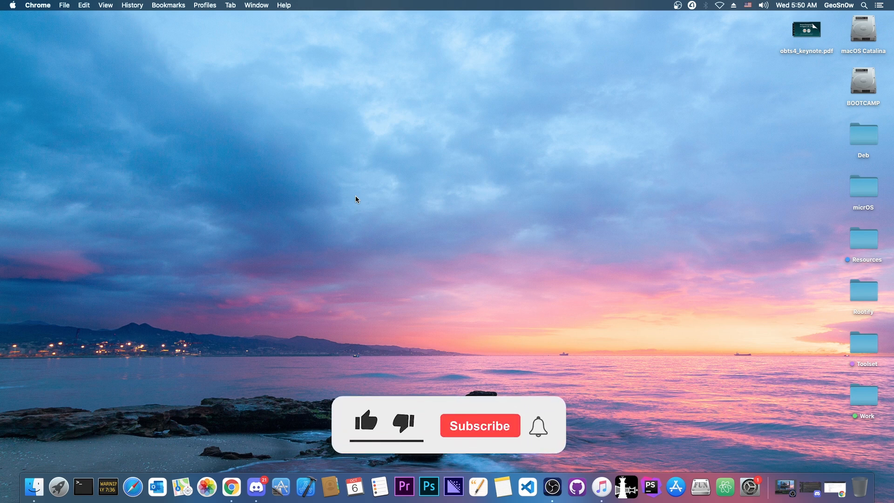
- Click like and Subscribe on the desktop subscribe prompt, activating the notification bell
left_click(366, 424)
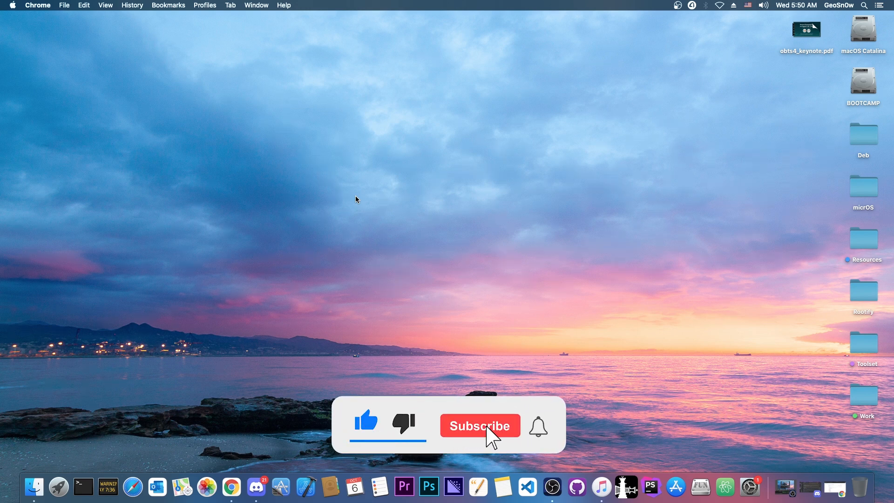
left_click(480, 425)
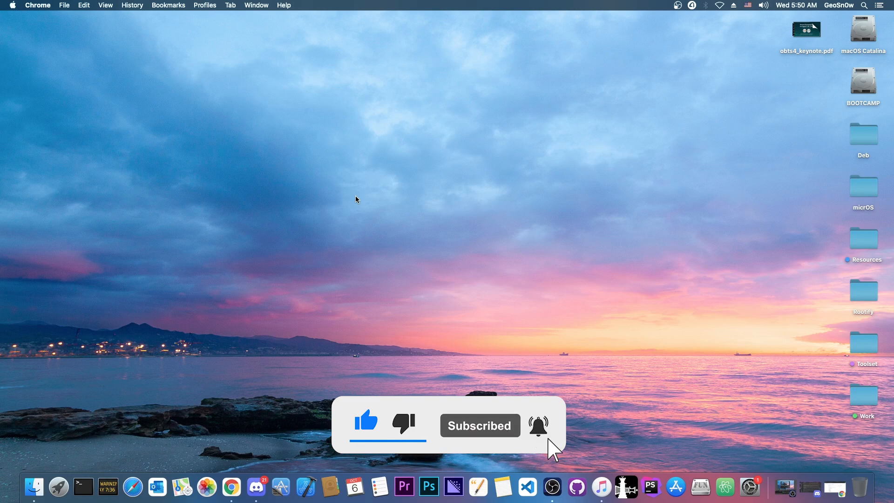